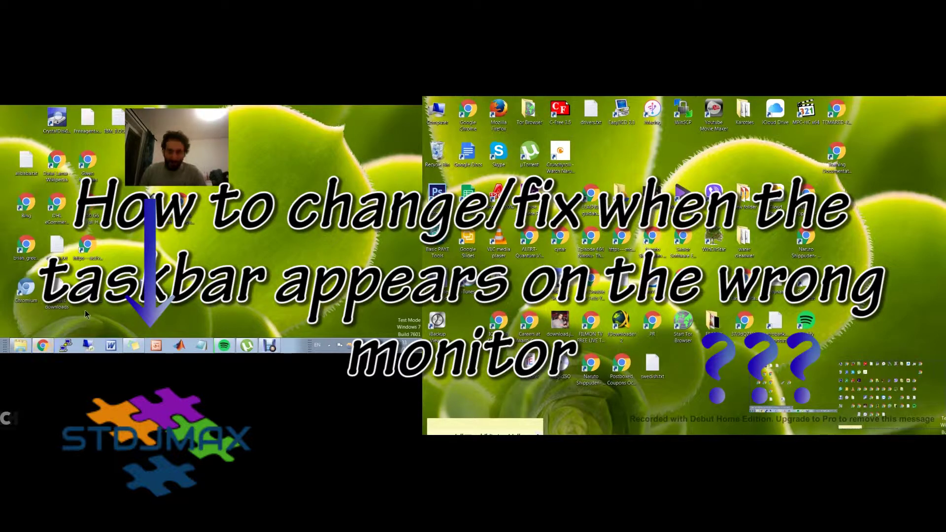
mouse_move(193, 219)
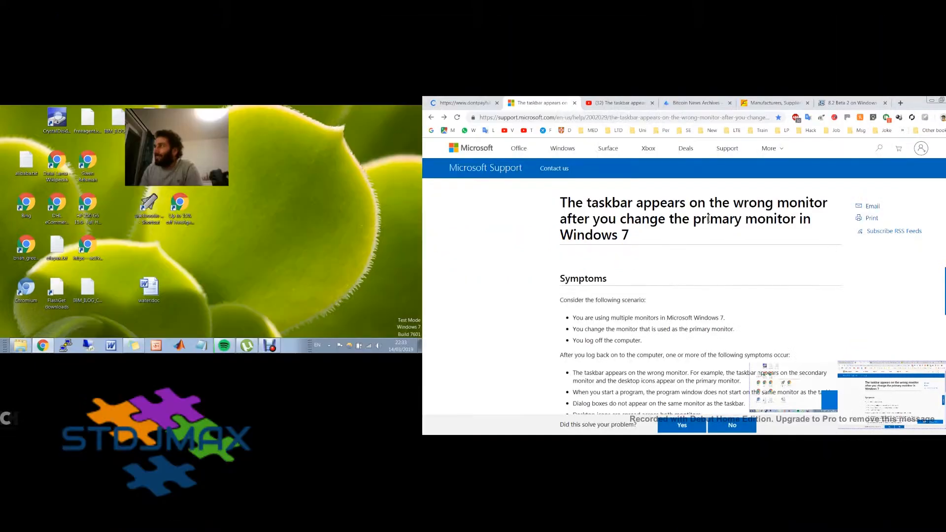
mouse_move(804, 235)
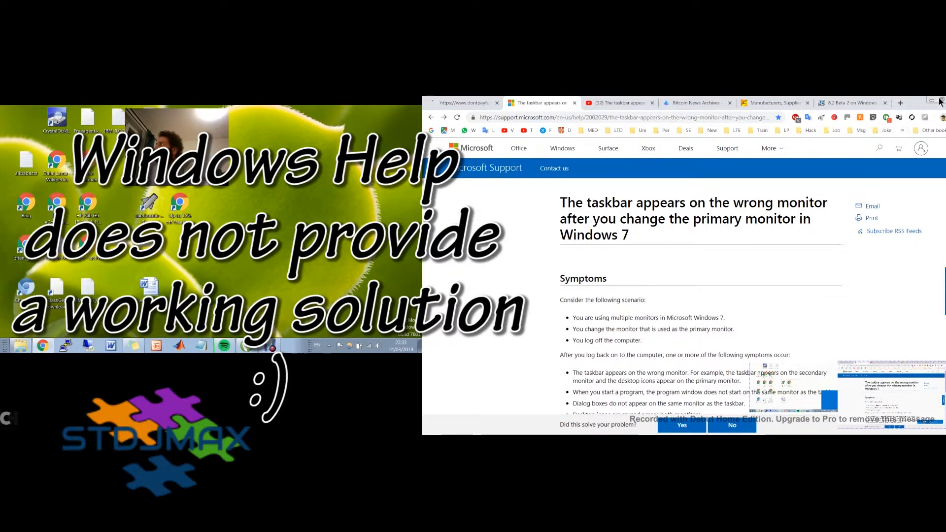
- Close the Chrome support article and reach Screen Resolution from the desktop's right-click menu
click(930, 101)
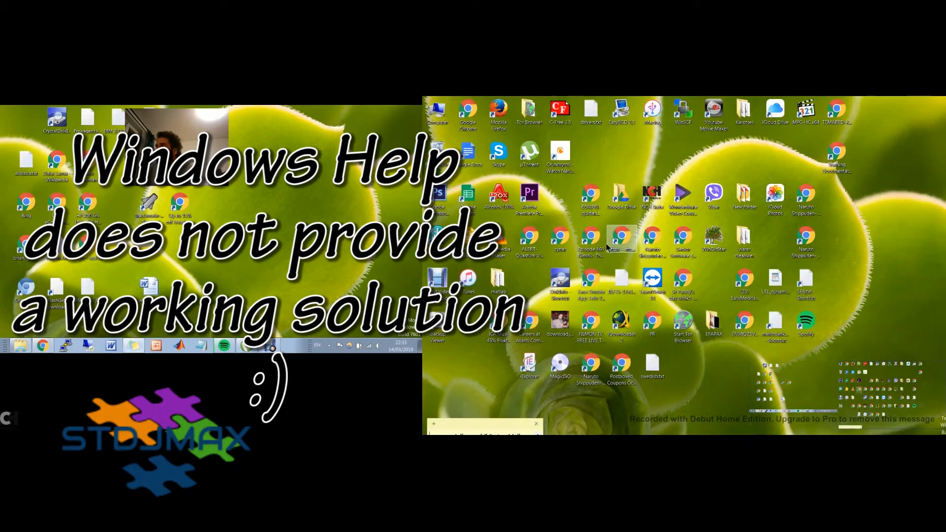
right_click(622, 242)
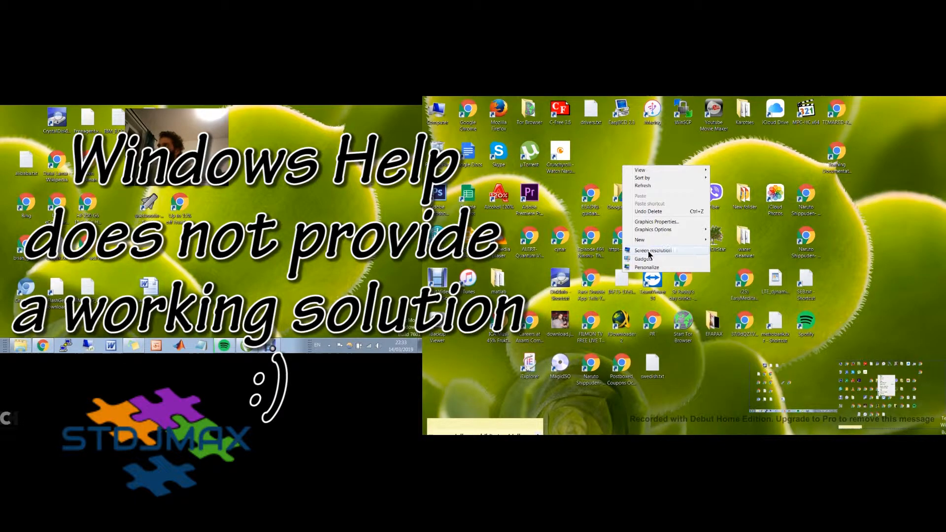
click(652, 250)
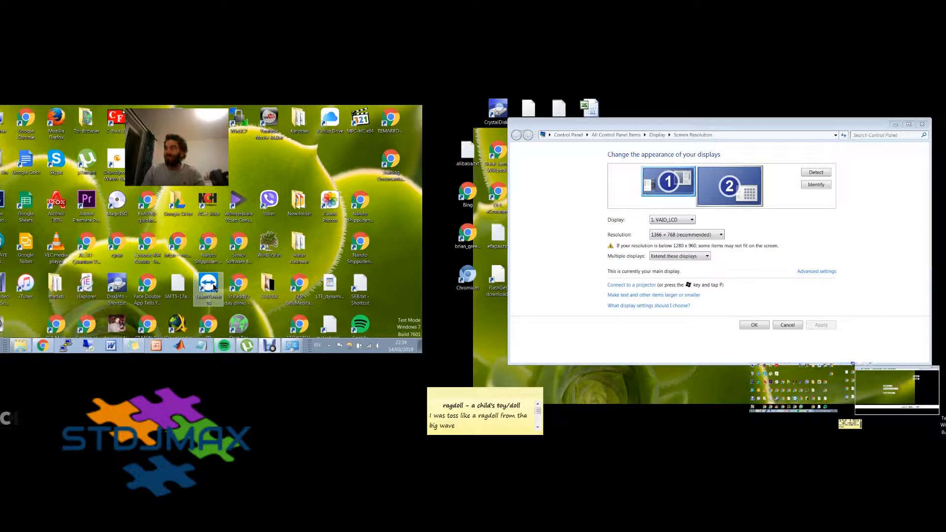
- Select monitor 2 in the preview so Display shows 2. DELL 2407WFP at 1680 × 1050
click(729, 185)
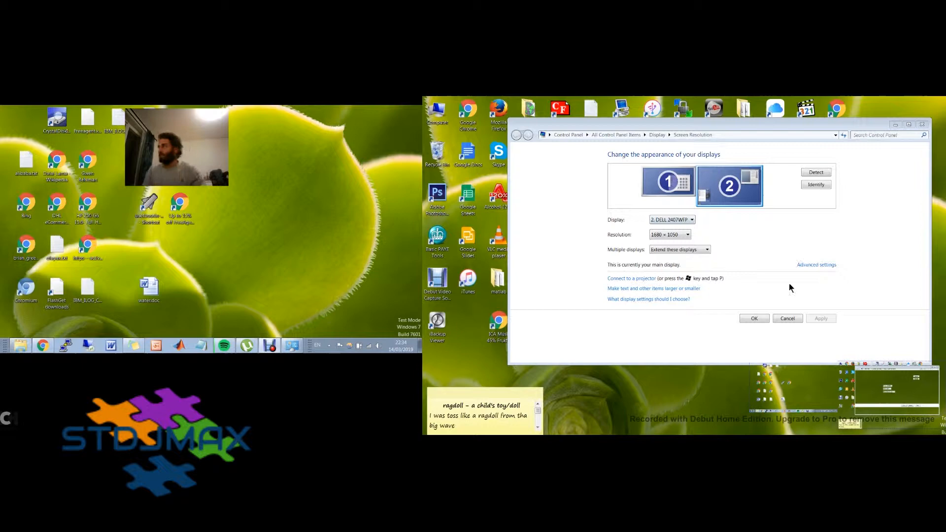
mouse_move(775, 250)
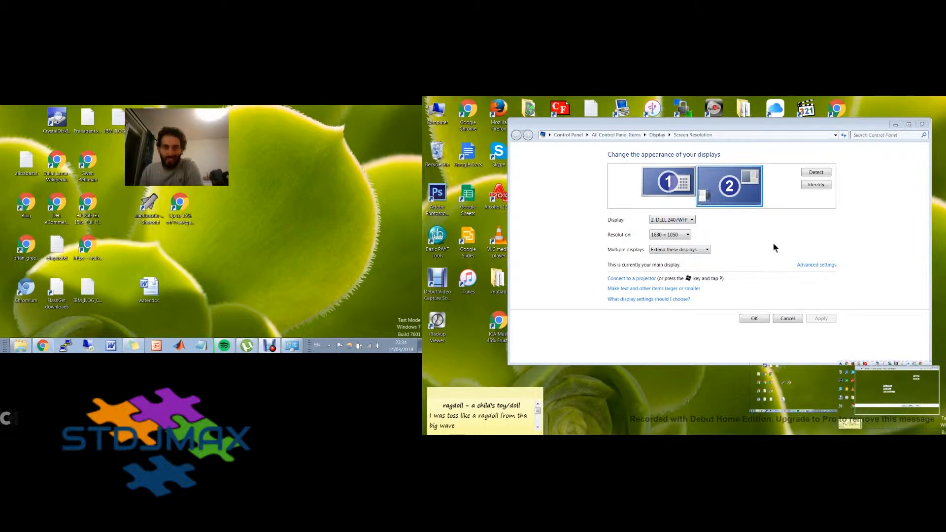
mouse_move(713, 247)
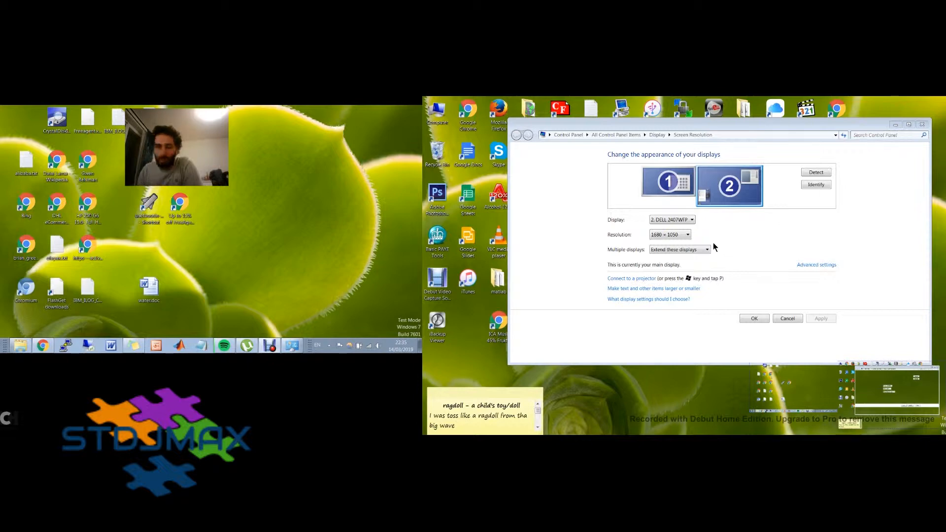
mouse_move(678, 249)
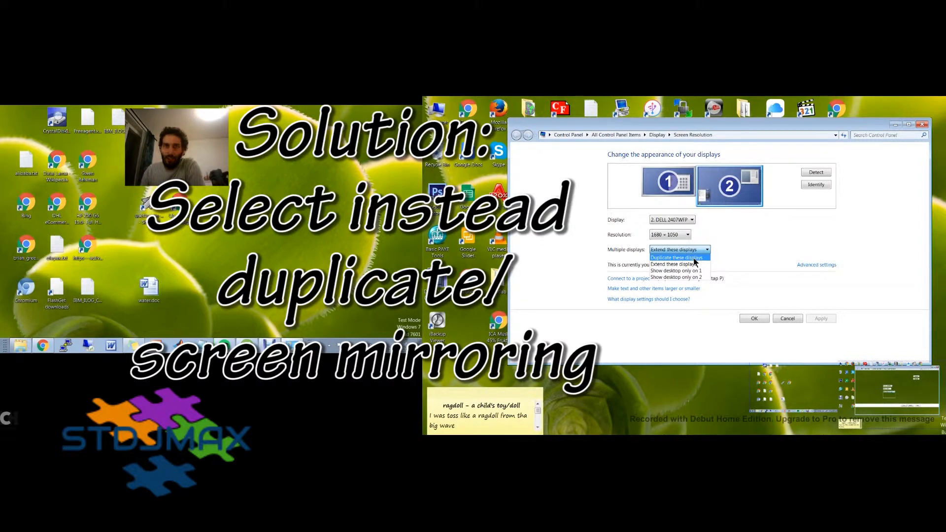
- Set Multiple displays to Duplicate these displays and apply it
click(676, 257)
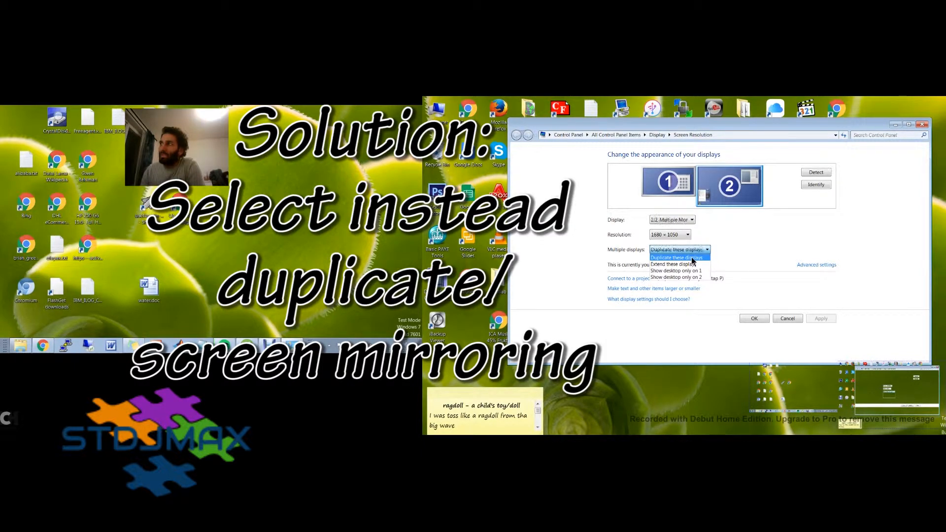
click(675, 257)
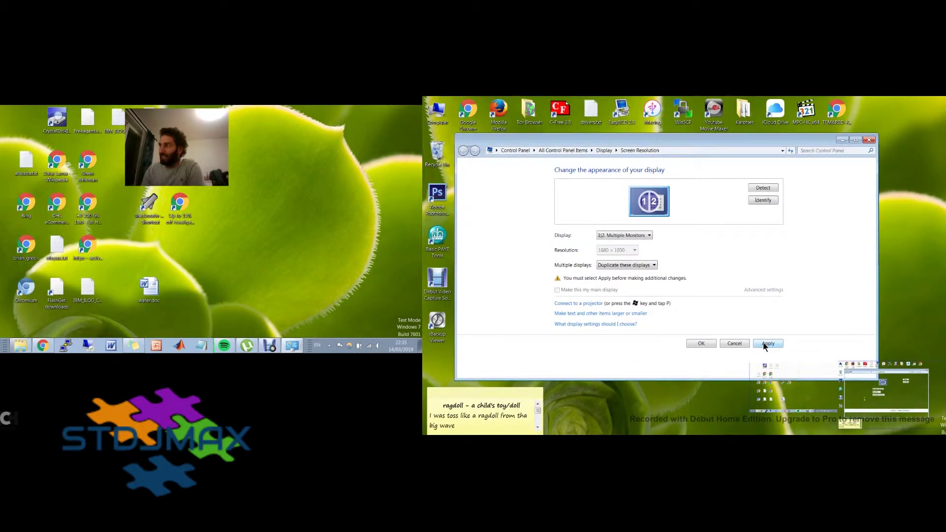
click(767, 342)
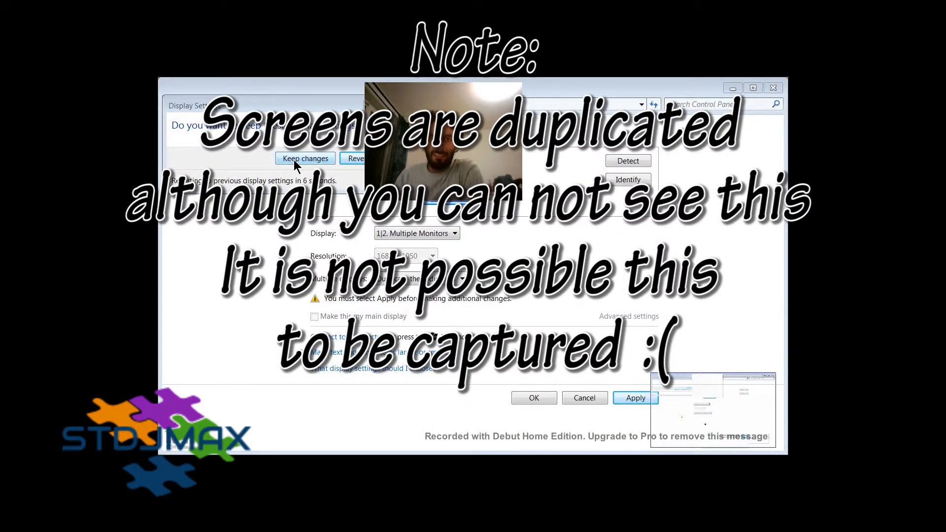
- Keep the duplicated setup, then set Multiple displays to Extend these displays and apply it
click(304, 157)
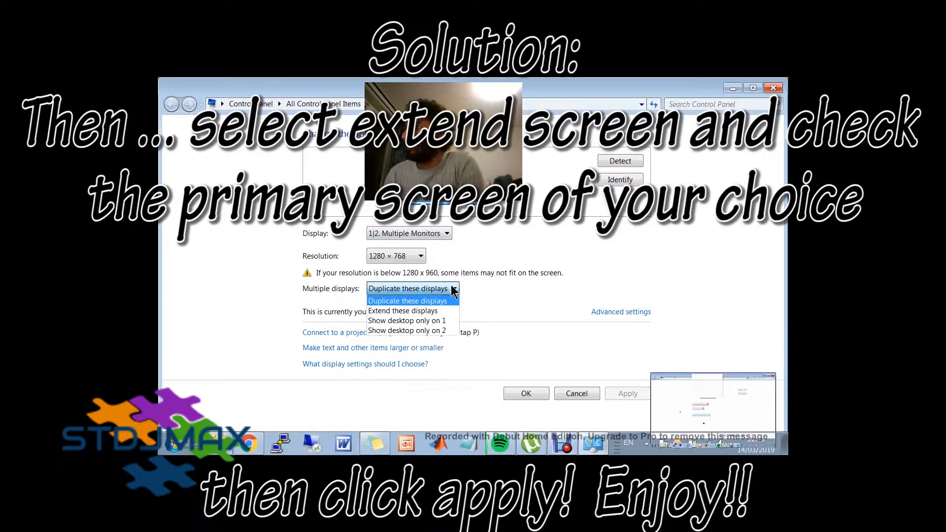
mouse_move(423, 310)
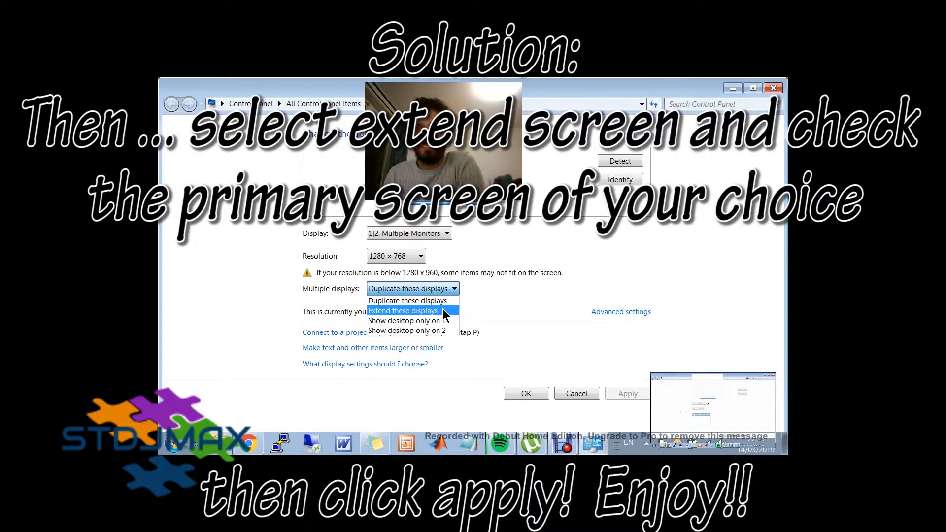
click(403, 311)
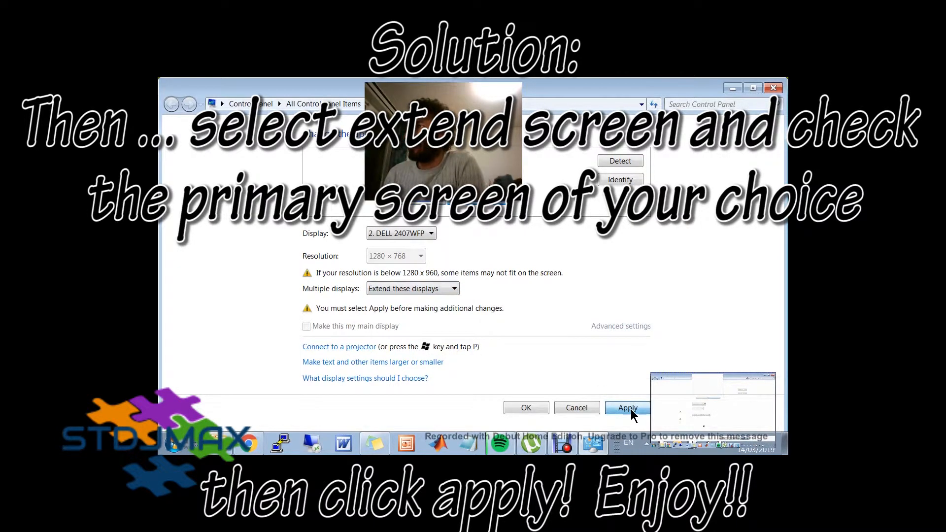
click(626, 407)
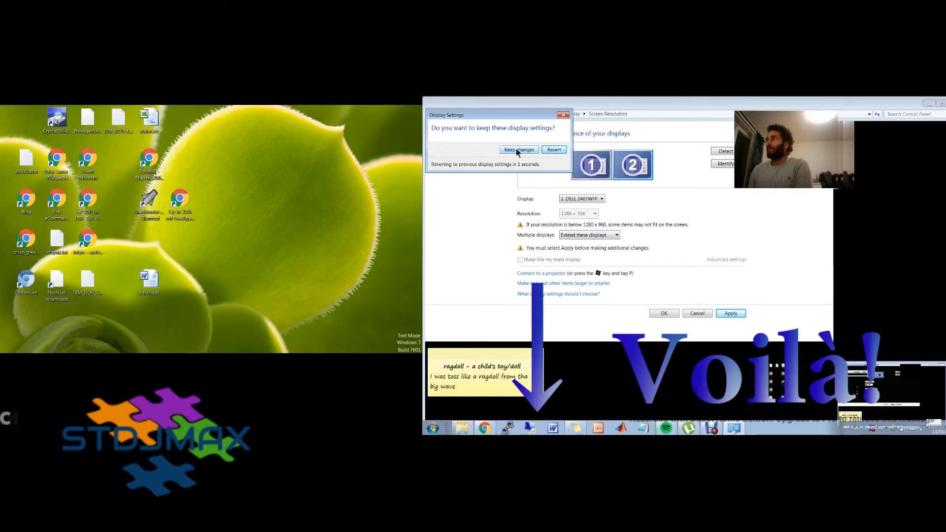
- Keep changes so the extended layout stays with the taskbar on the right monitor
click(517, 150)
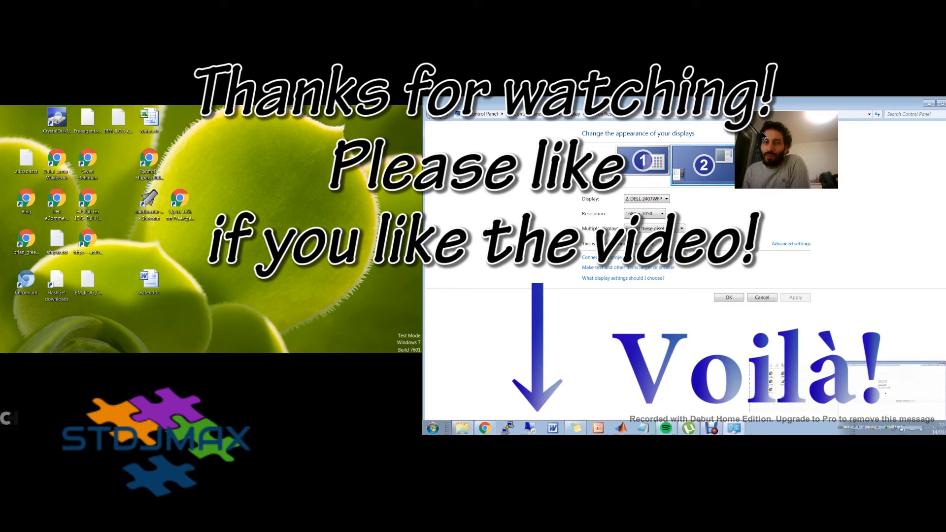